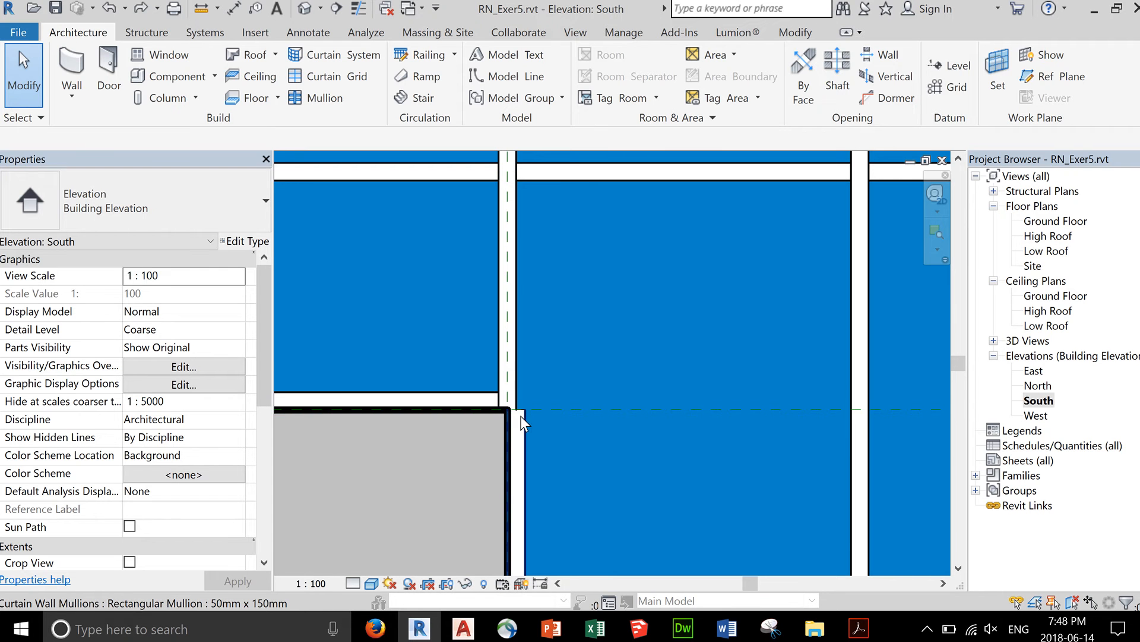
- Select the mullion on the vertical grid line above the grey wall's corner
{"action": "left_click", "coordinate": [479, 421]}
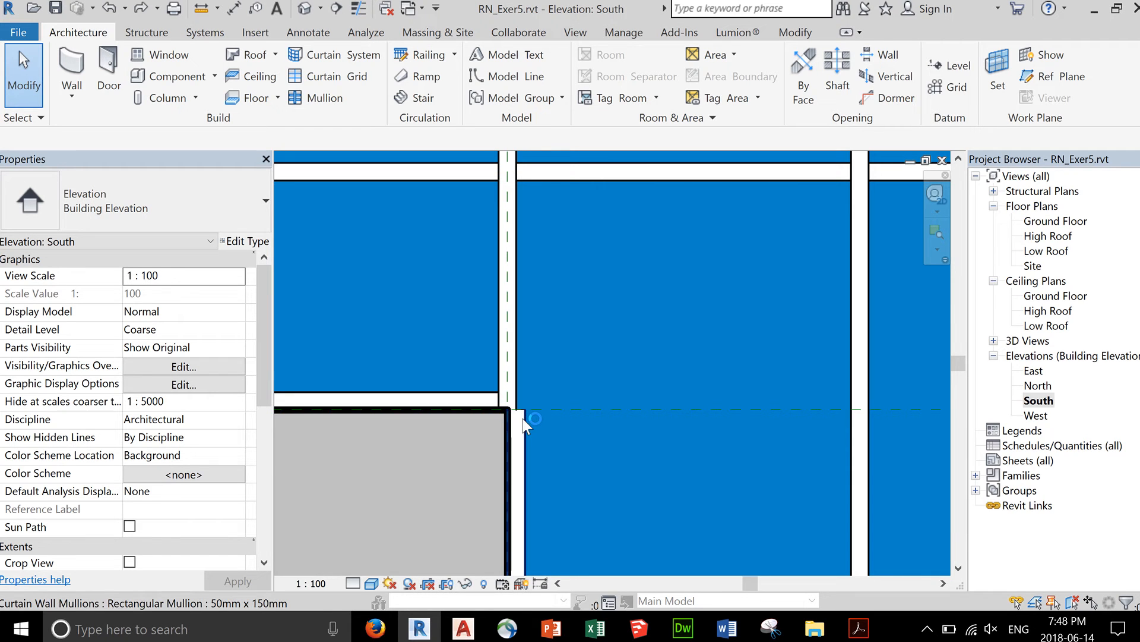
{"action": "mouse_move", "coordinate": [523, 384]}
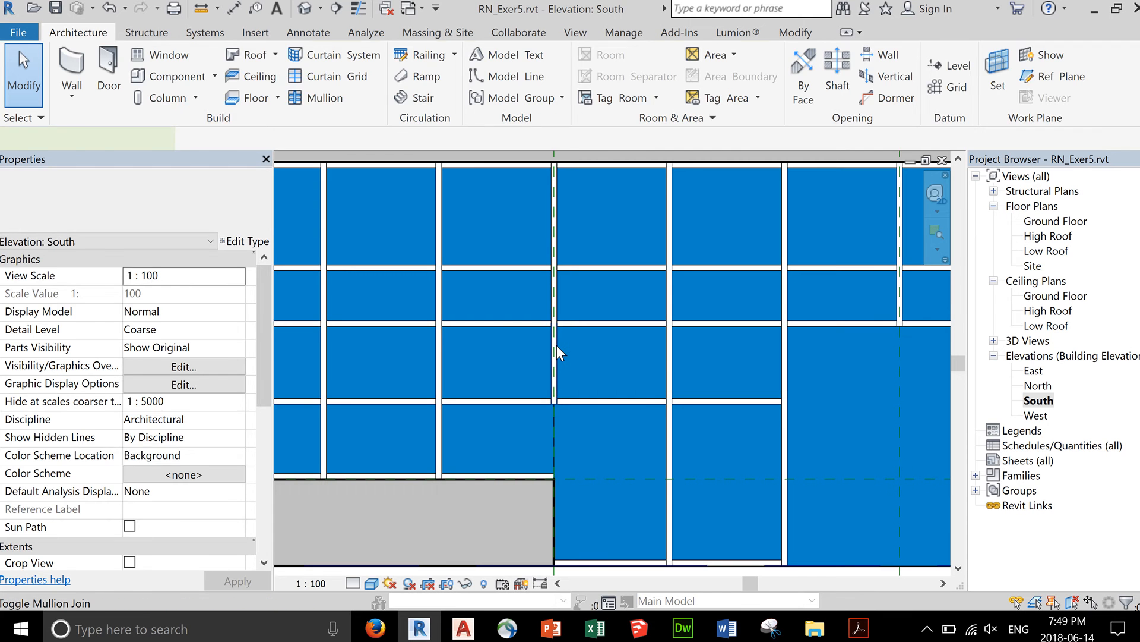
{"action": "left_click", "coordinate": [555, 357]}
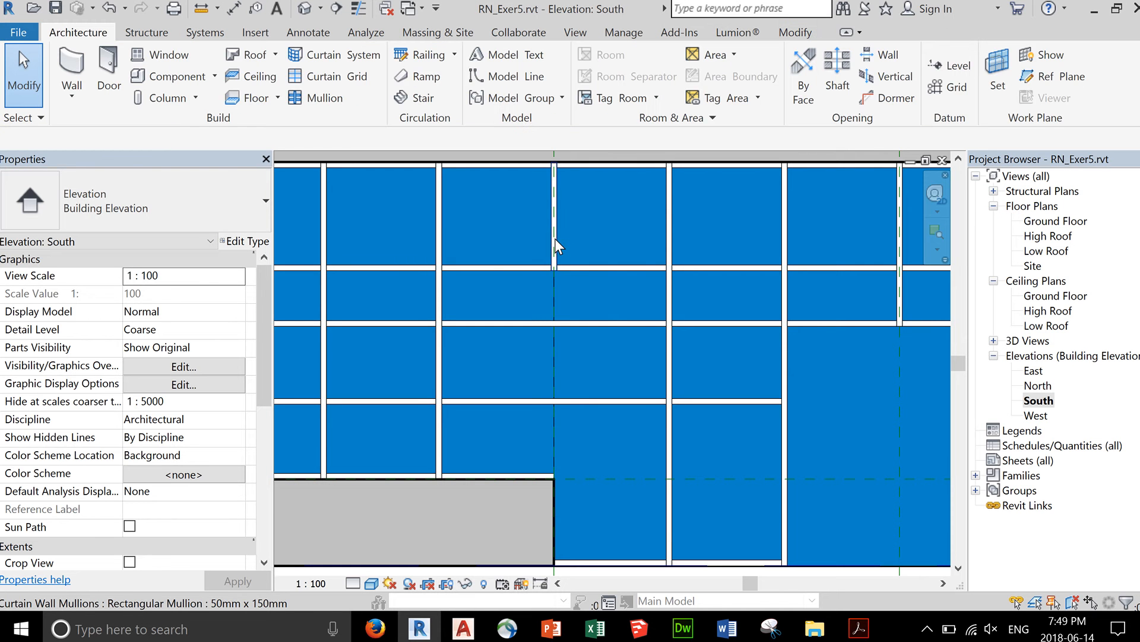
{"action": "left_click", "coordinate": [555, 218]}
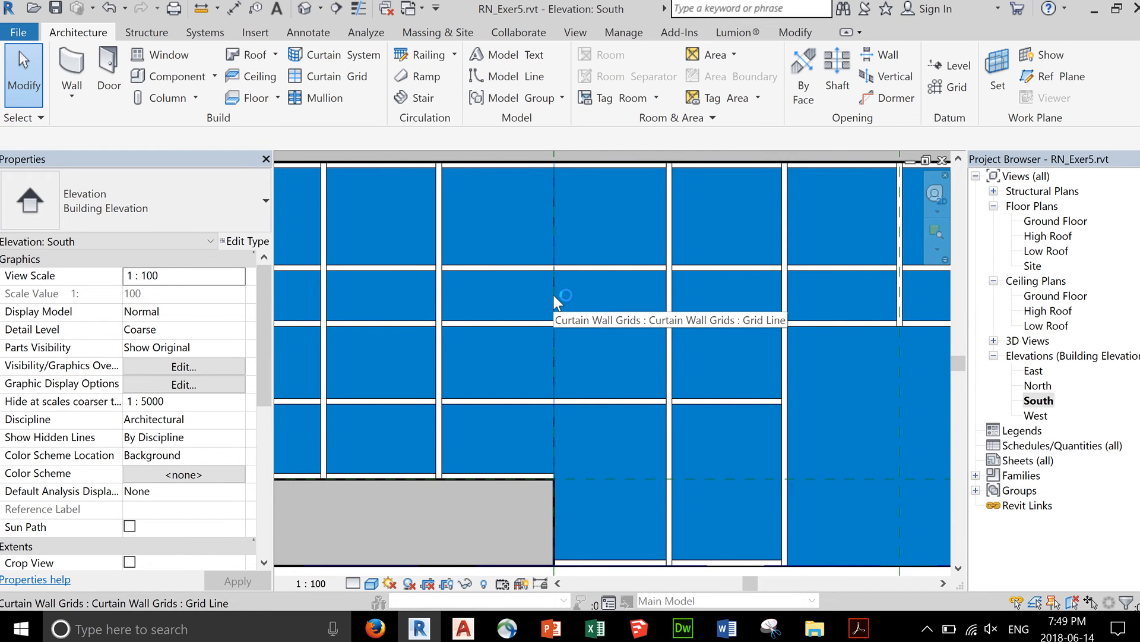
- Move the vertical grid line above the wall corner 25 mm horizontally
{"action": "left_click", "coordinate": [554, 295]}
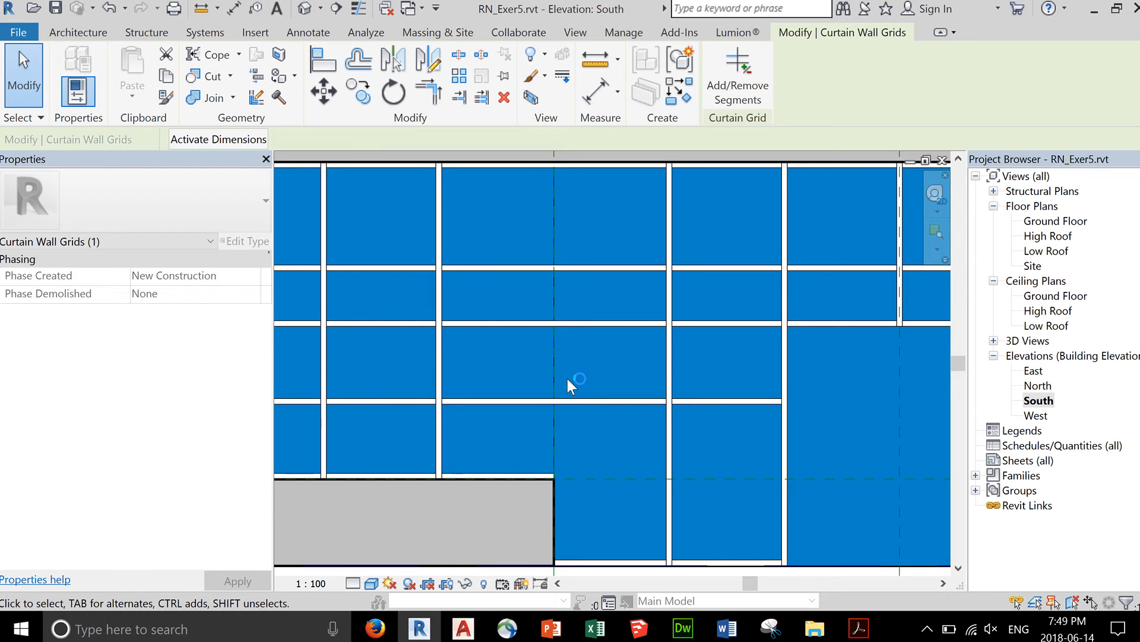
{"action": "mouse_move", "coordinate": [660, 372]}
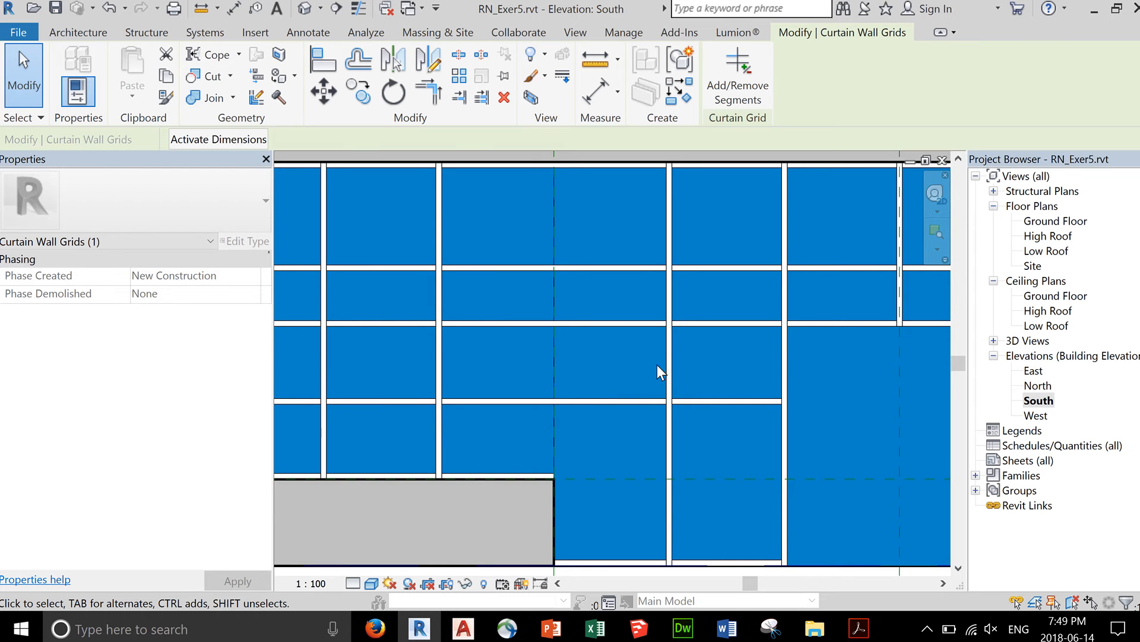
{"action": "mouse_move", "coordinate": [596, 347]}
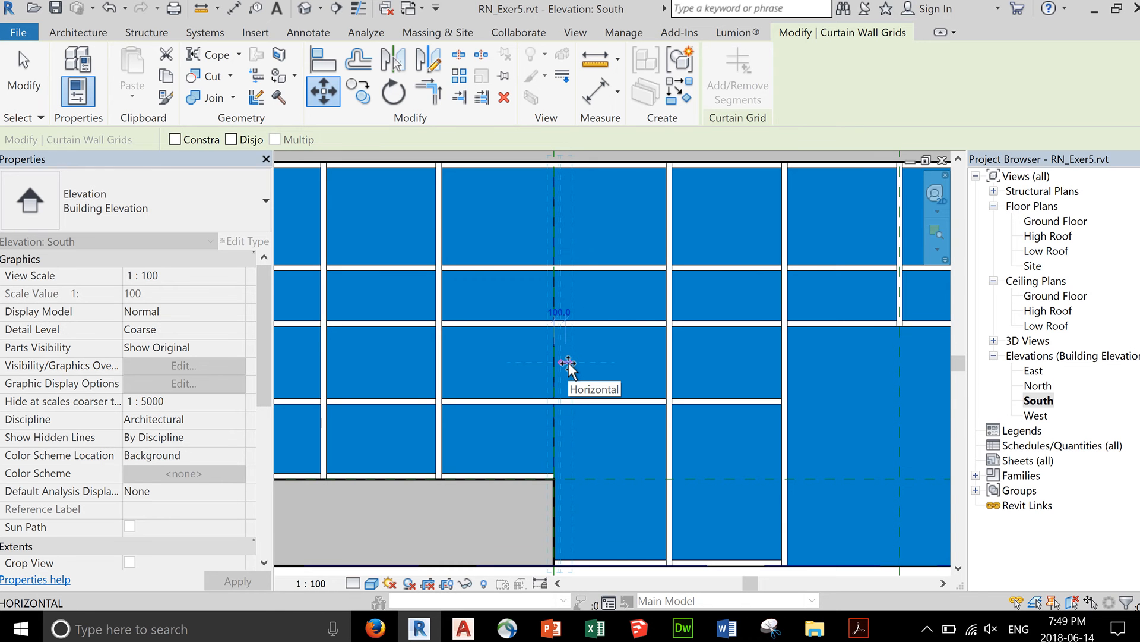
{"action": "type", "text": "25"}
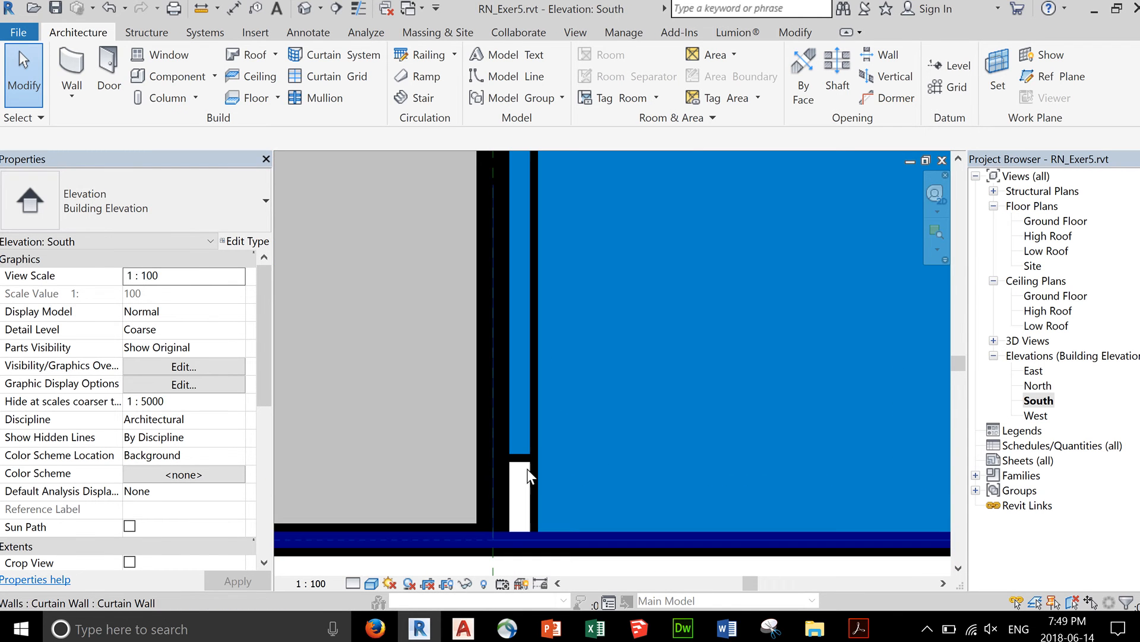
- Start the Mullion tool with the Rectangular Mullion 50mm x 150mm type
{"action": "left_click", "coordinate": [520, 487]}
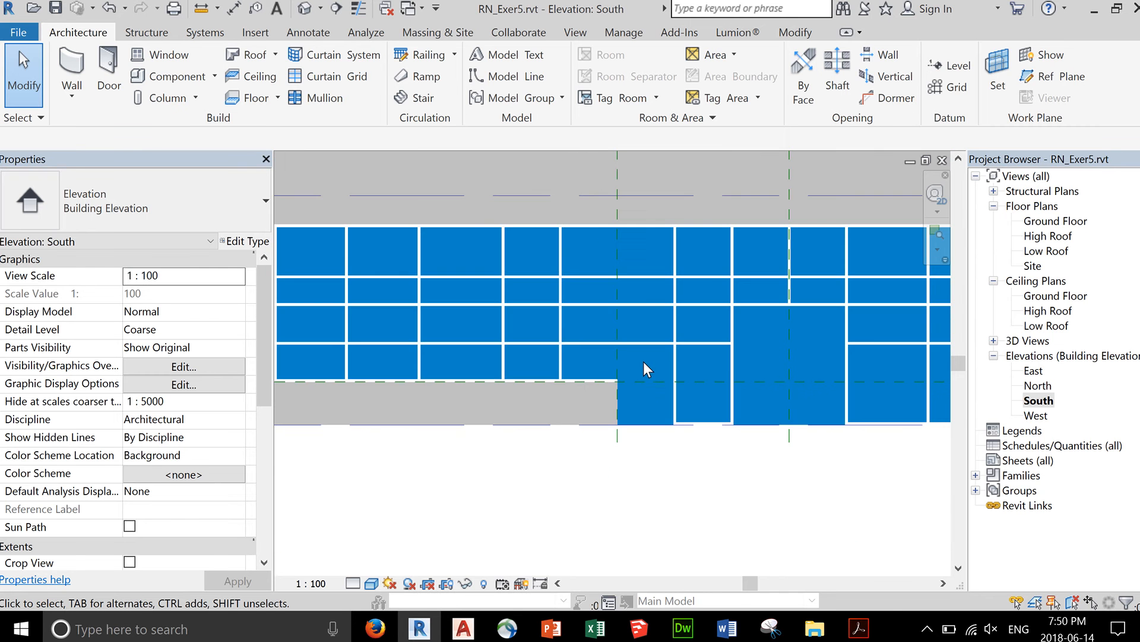
{"action": "left_click", "coordinate": [324, 98]}
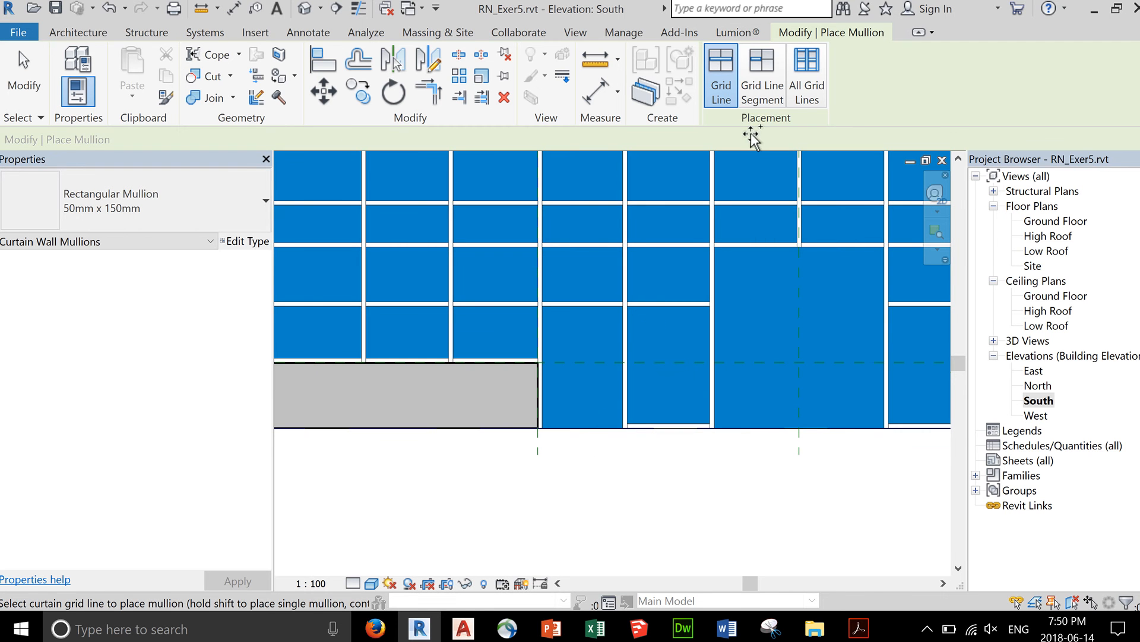
- Place mullions on single grid line segments of the South curtain wall
{"action": "left_click", "coordinate": [761, 73]}
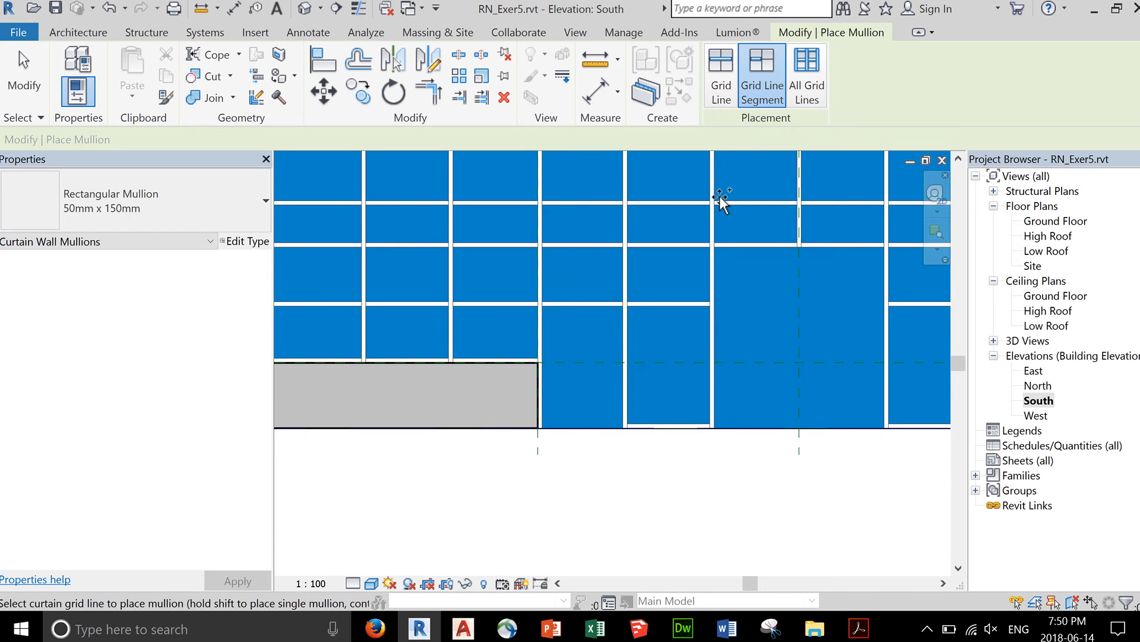
{"action": "mouse_move", "coordinate": [577, 429]}
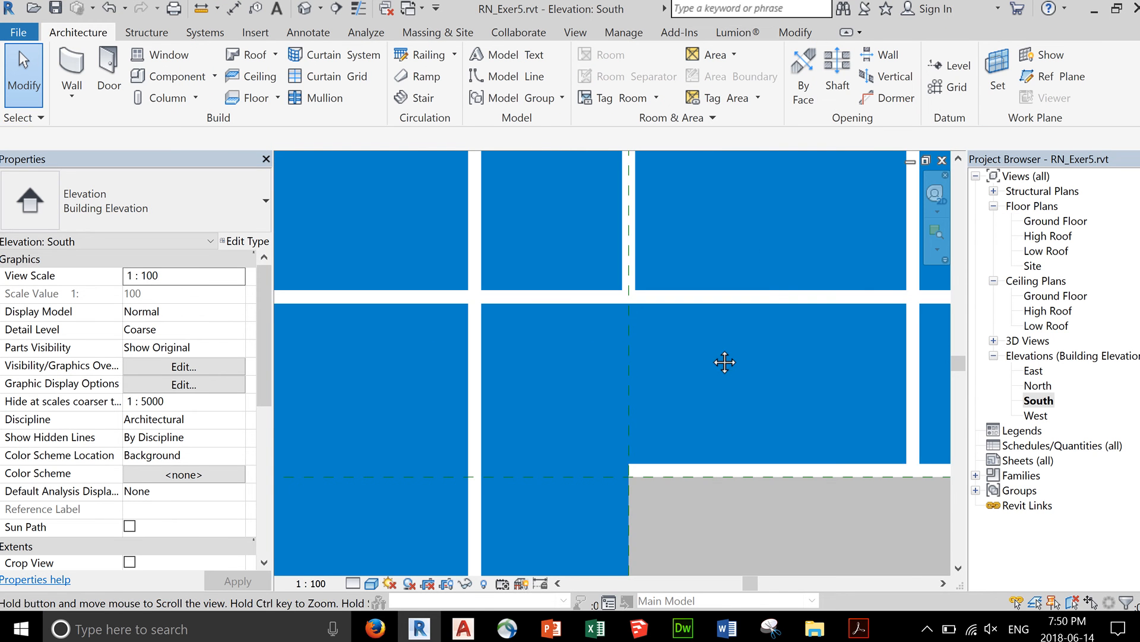
{"action": "left_click", "coordinate": [627, 218]}
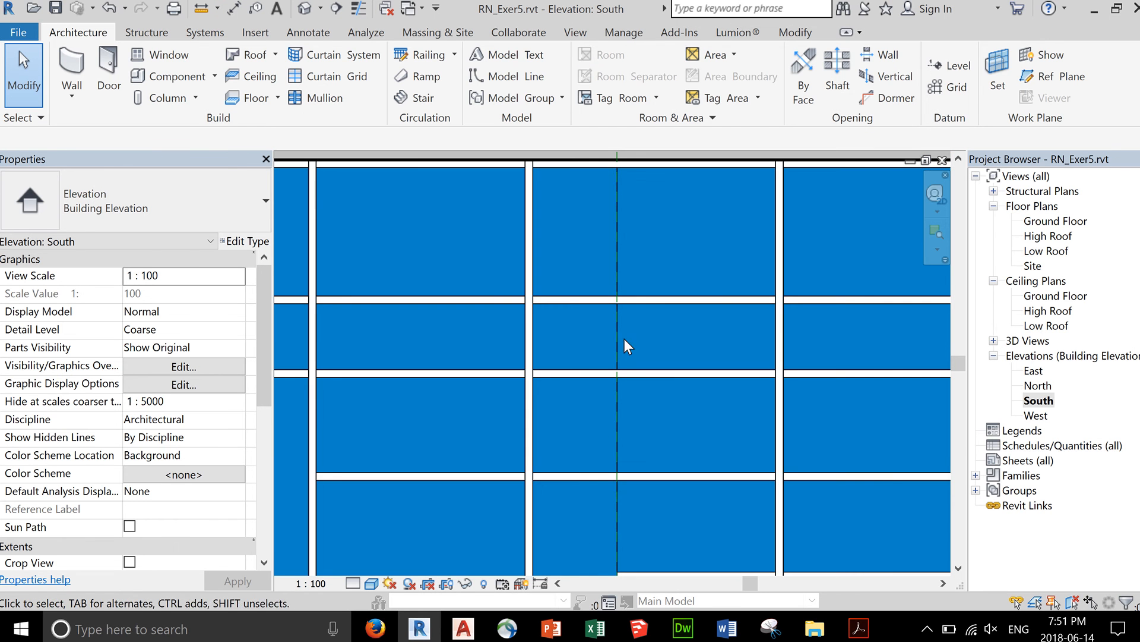
{"action": "mouse_move", "coordinate": [624, 337]}
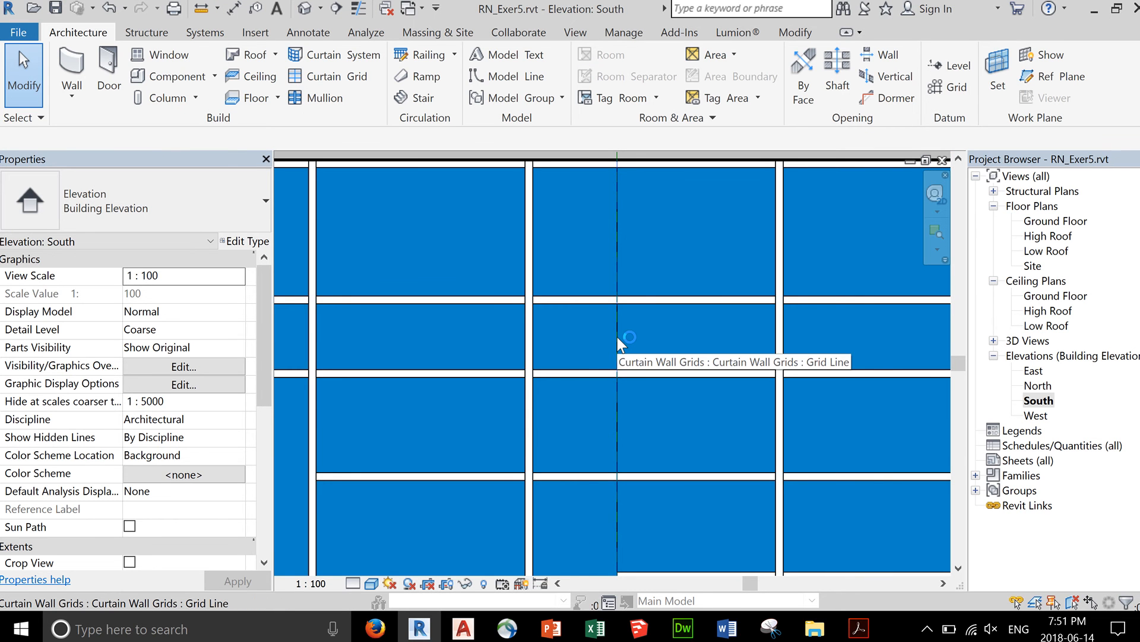
- Set the selected grid line's temporary spacing dimension to 1041.7
{"action": "left_click", "coordinate": [624, 339]}
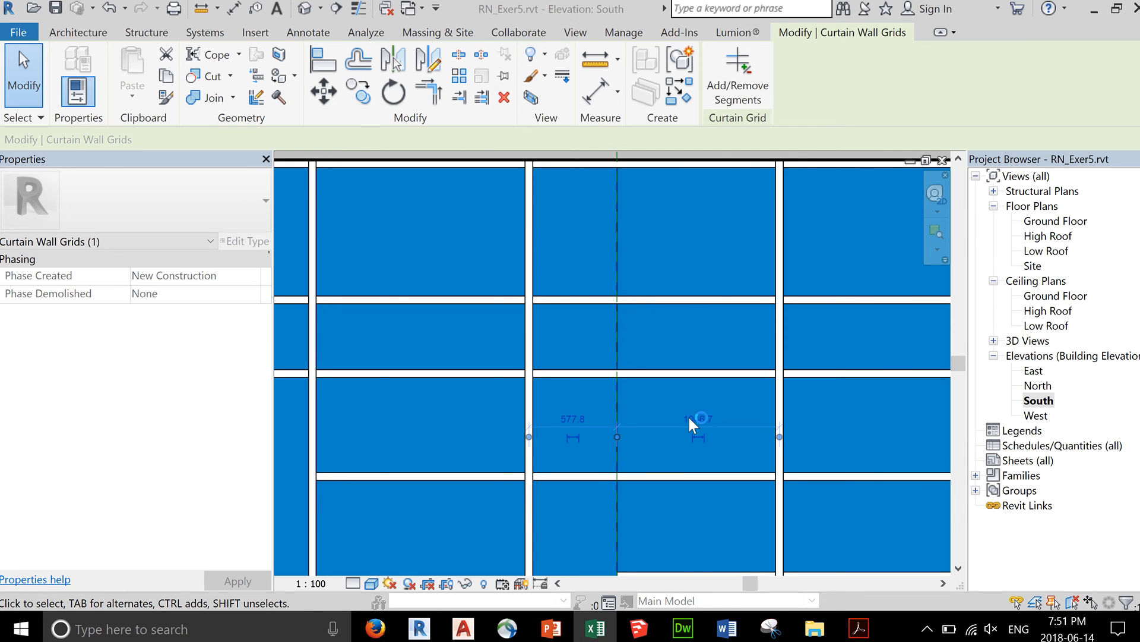
{"action": "left_click", "coordinate": [698, 419]}
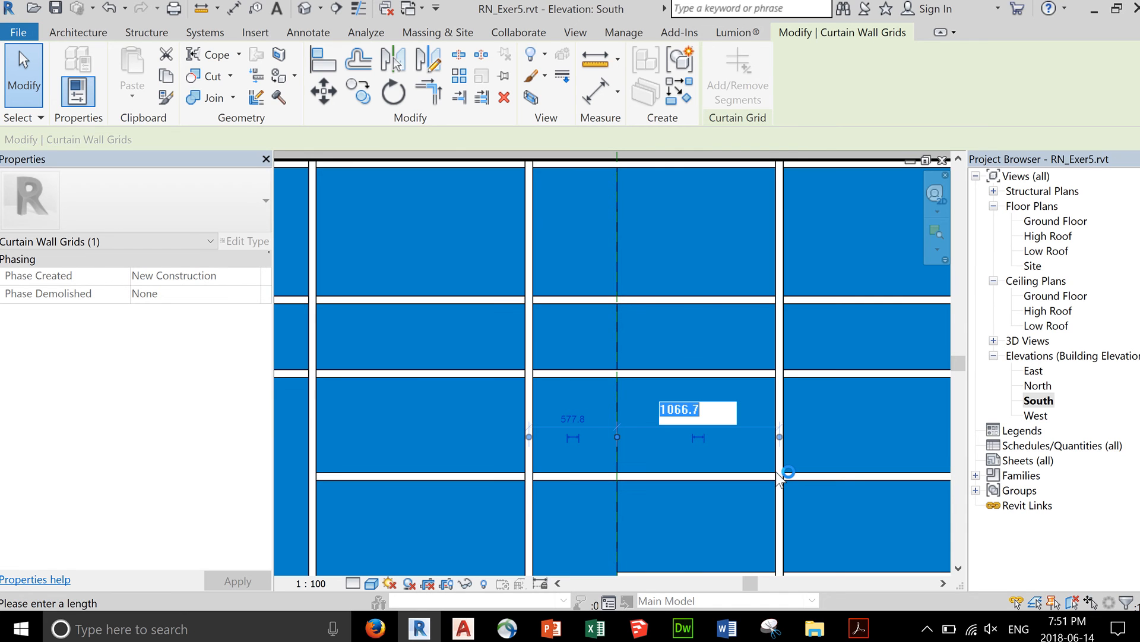
{"action": "type", "text": "10"}
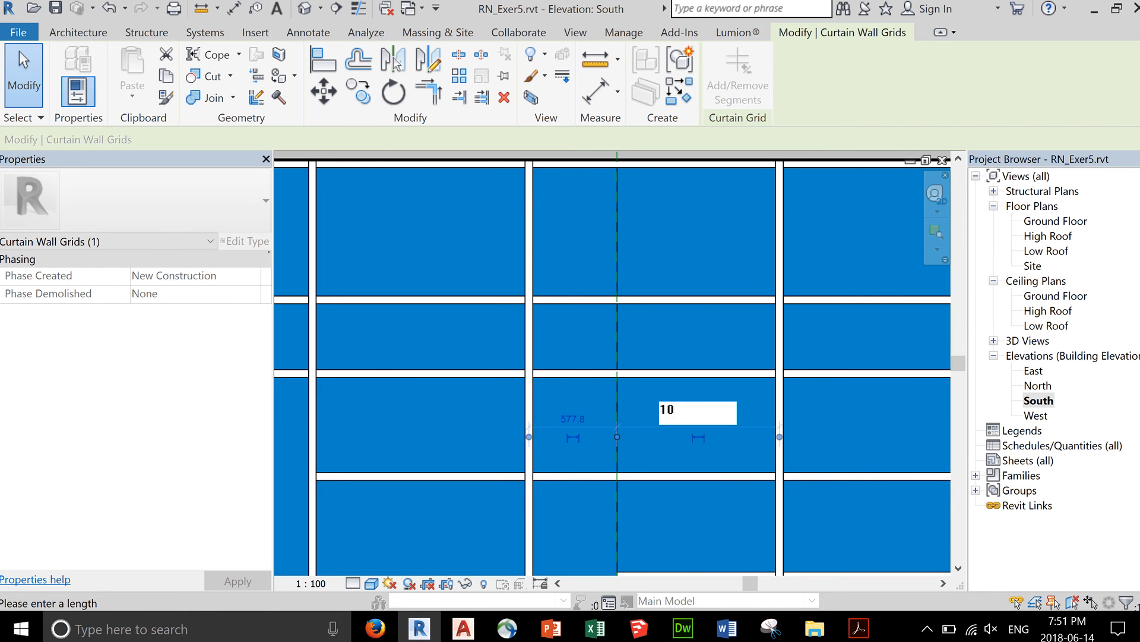
{"action": "type", "text": "1041."}
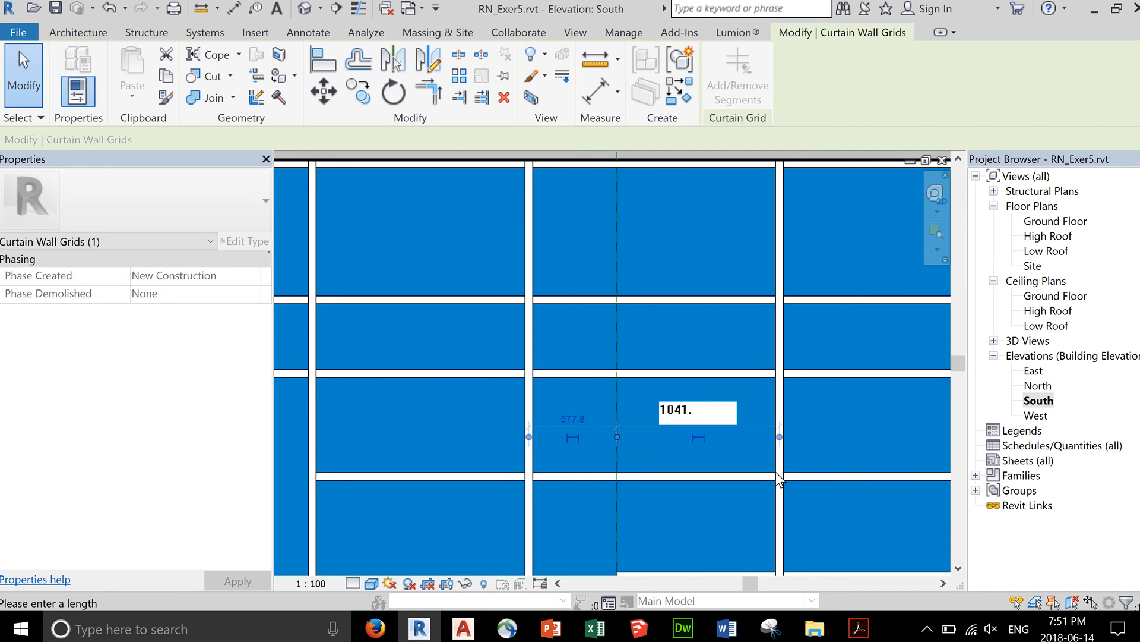
{"action": "type", "text": "7"}
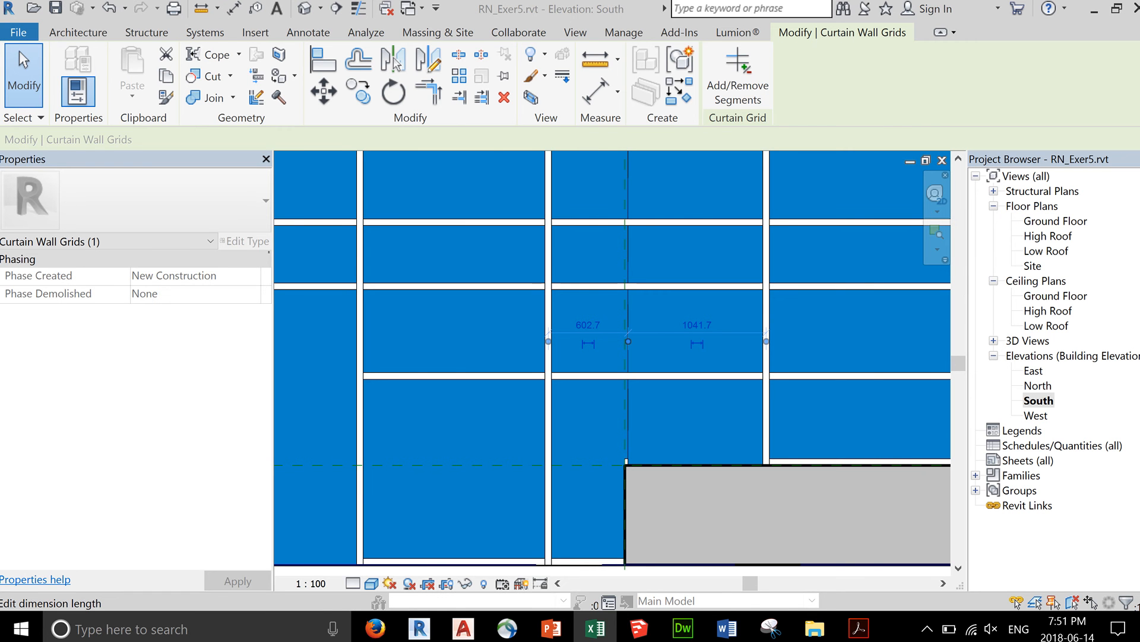
{"action": "mouse_move", "coordinate": [705, 319]}
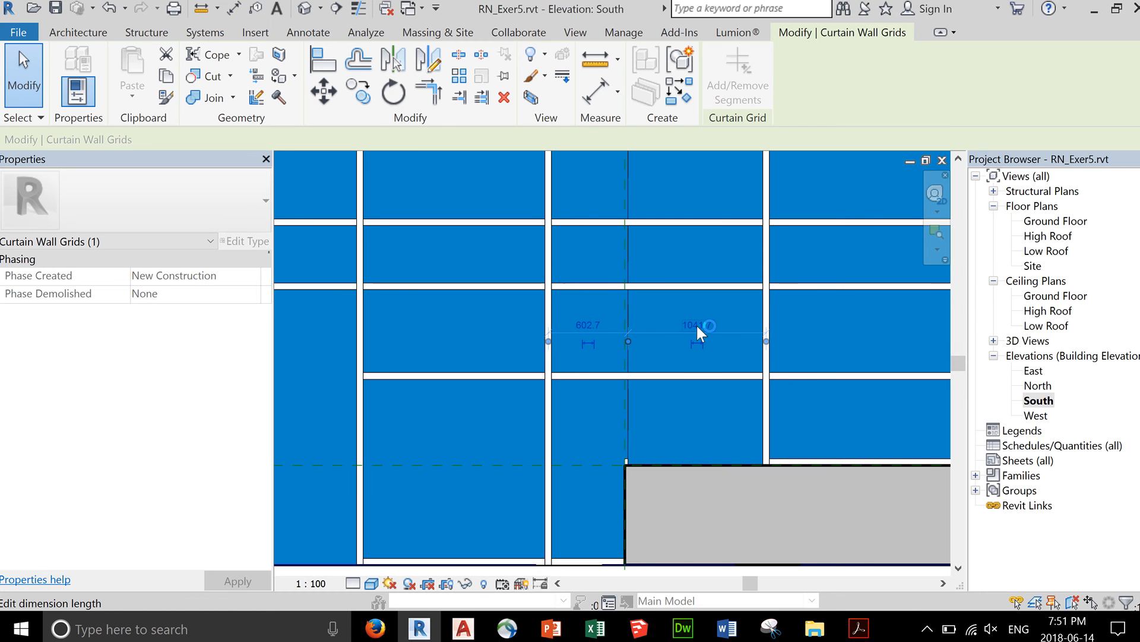
{"action": "mouse_move", "coordinate": [697, 324]}
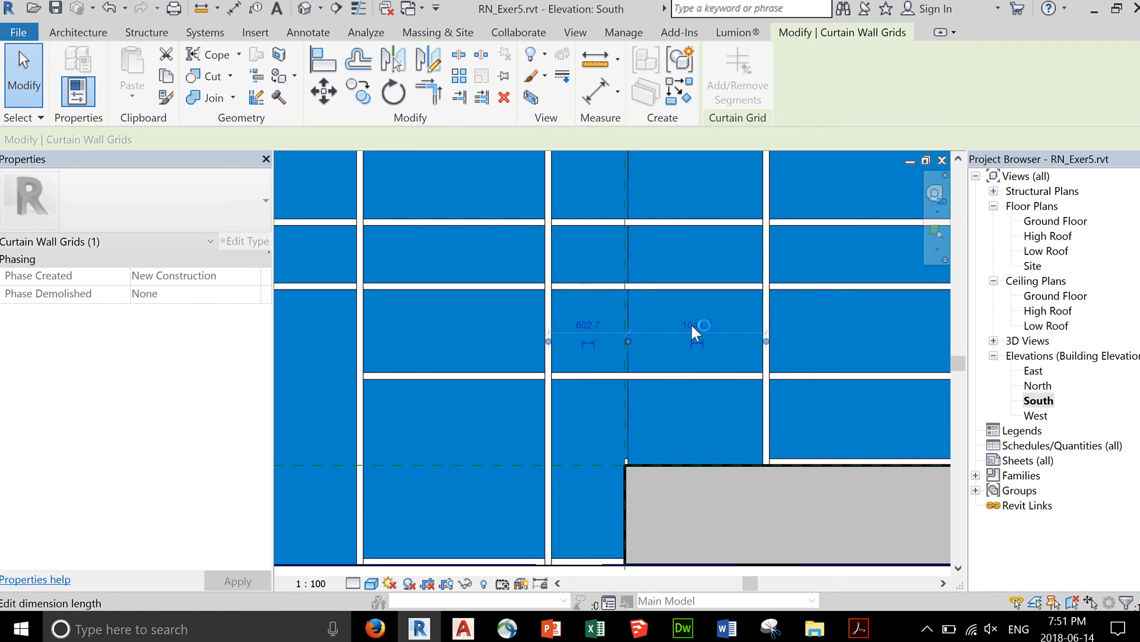
- Correct the grid line spacing to 1091.7, leaving 552.7 on the other side
{"action": "type", "text": "1041.7"}
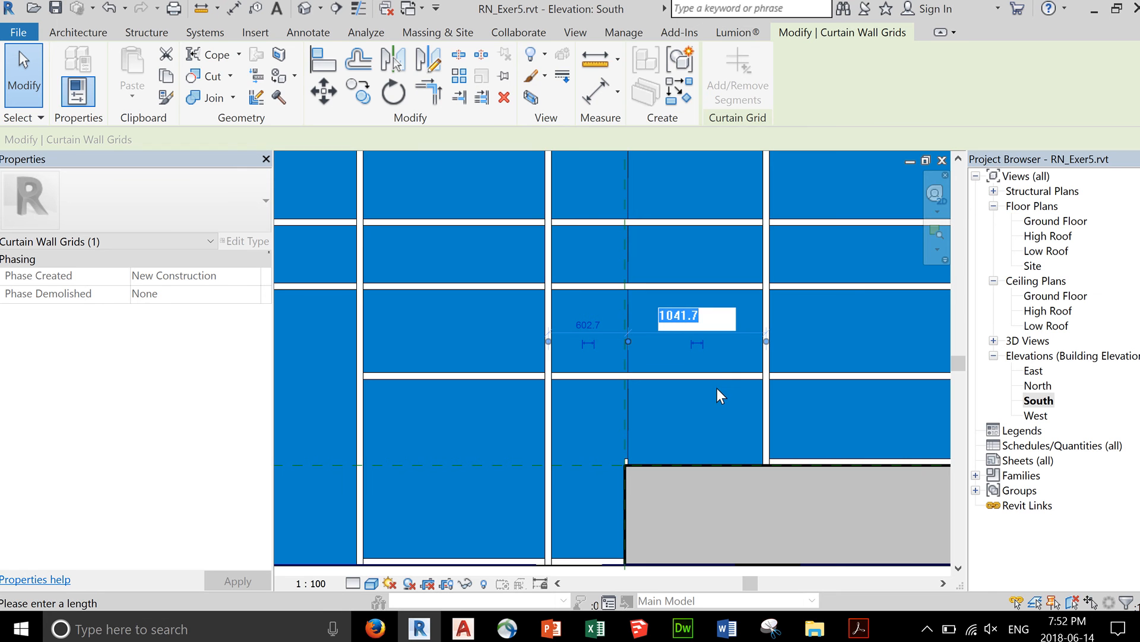
{"action": "type", "text": "109"}
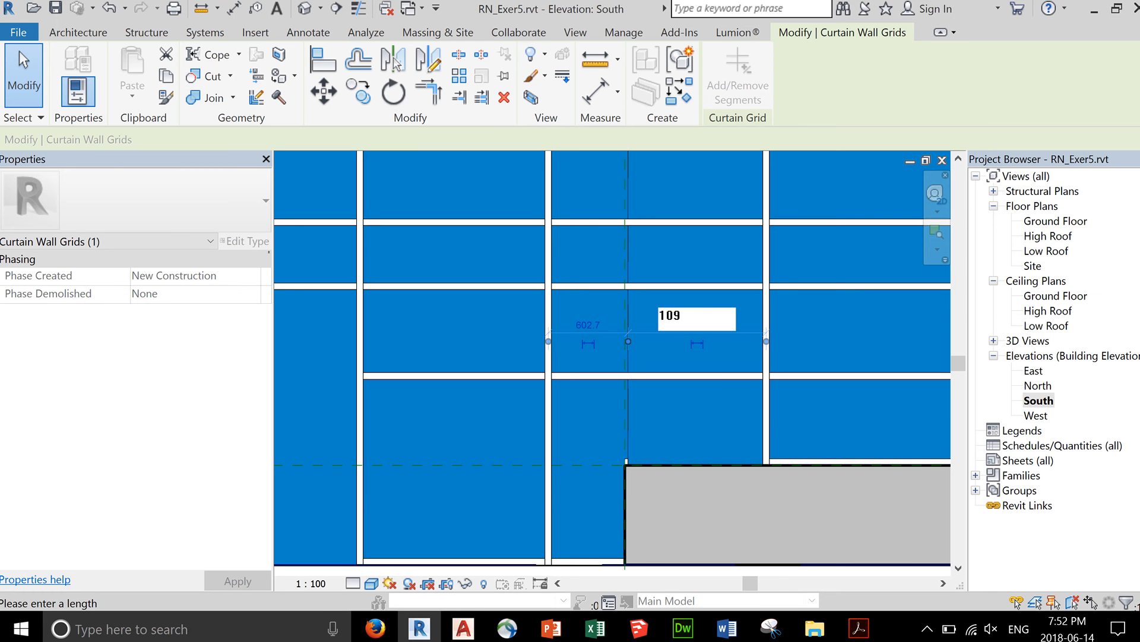
{"action": "type", "text": "1091.7"}
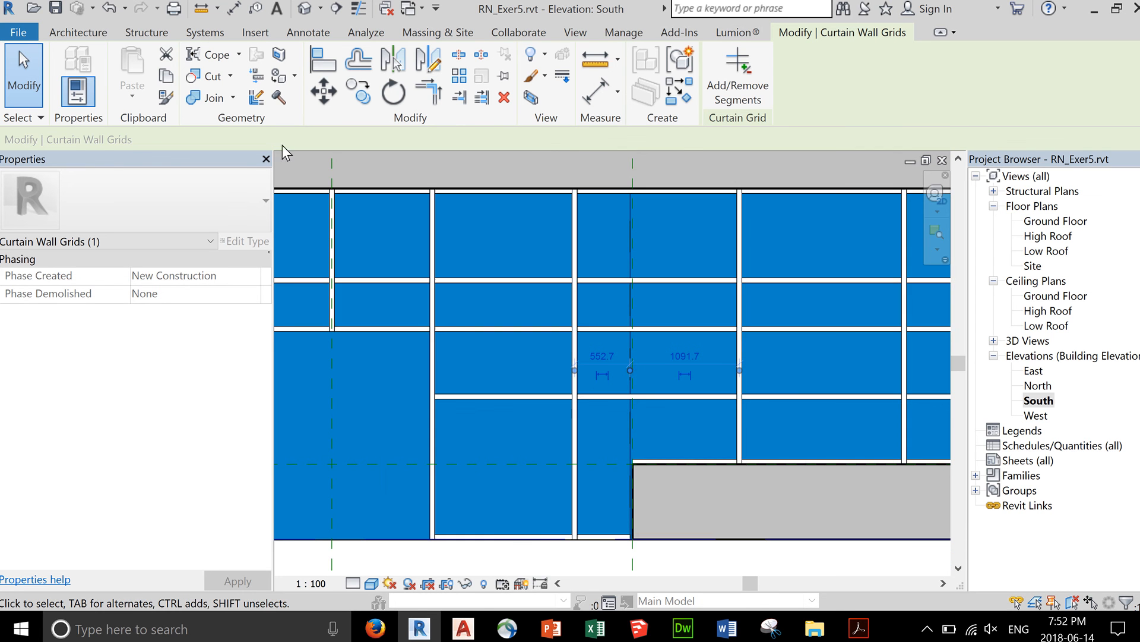
- Bring up the Architecture build tools to restart mullion placement on grid lines
{"action": "left_click", "coordinate": [78, 32]}
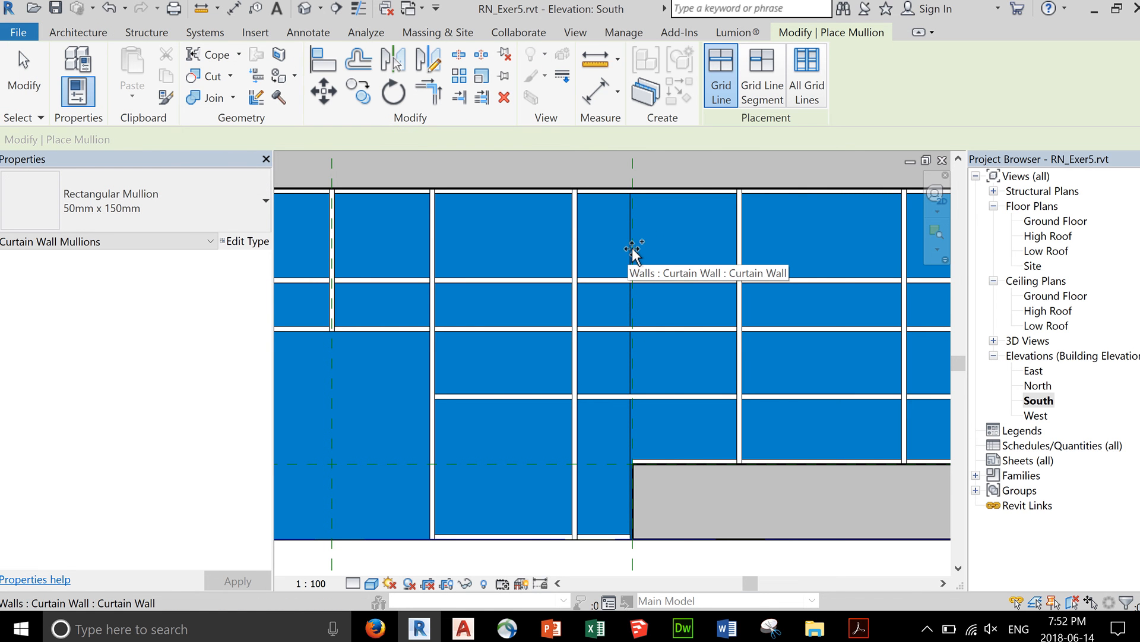
{"action": "mouse_move", "coordinate": [641, 225]}
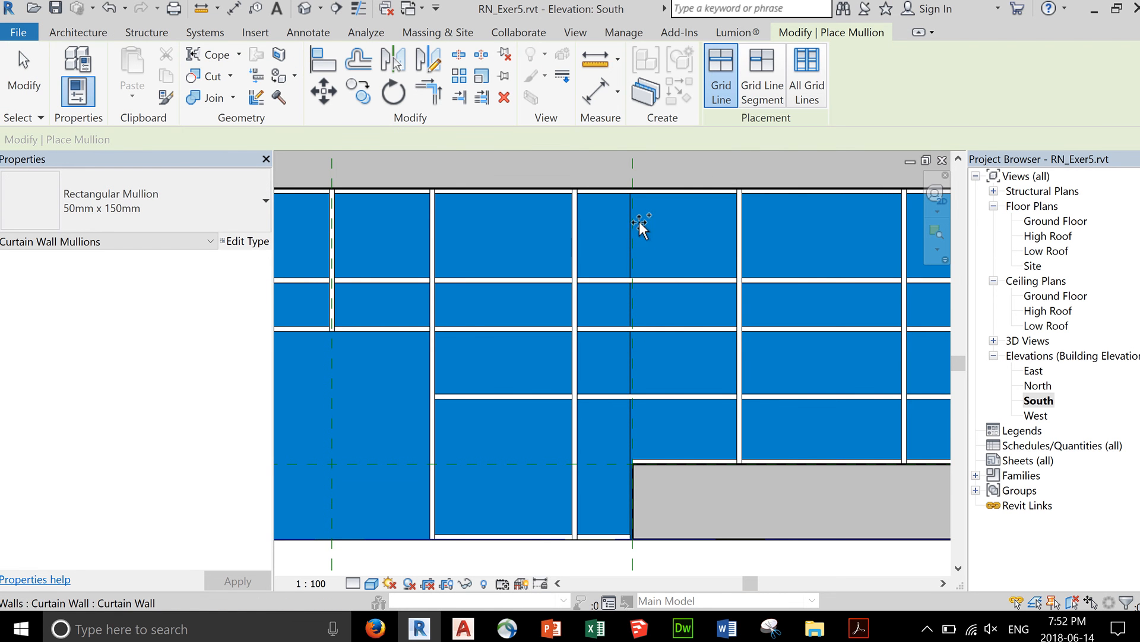
{"action": "mouse_move", "coordinate": [631, 261]}
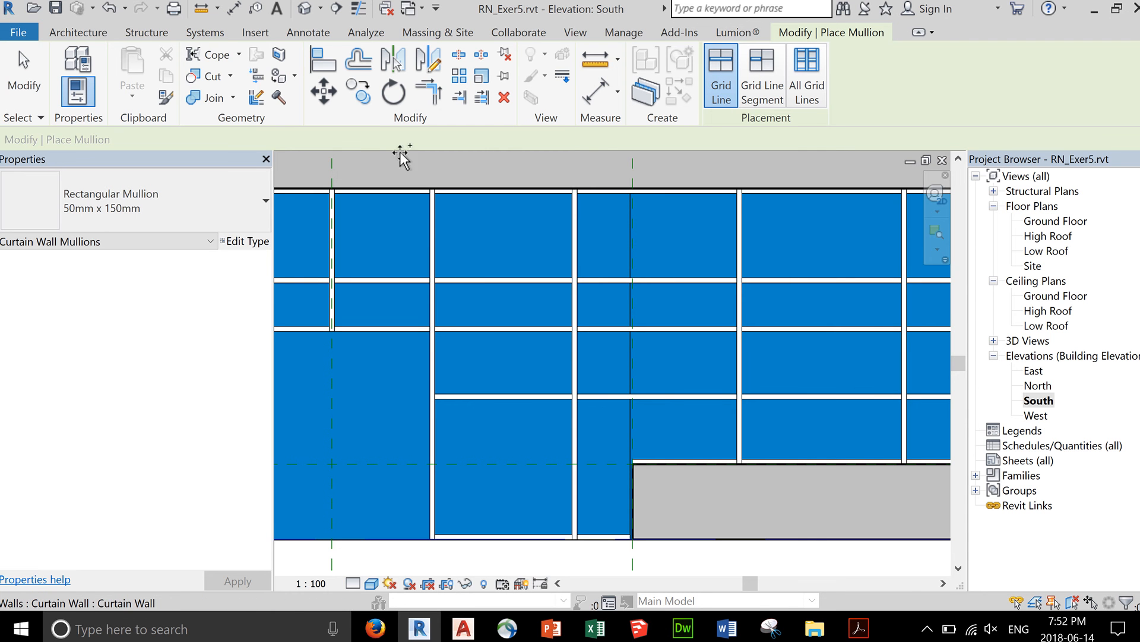
{"action": "left_click", "coordinate": [79, 32]}
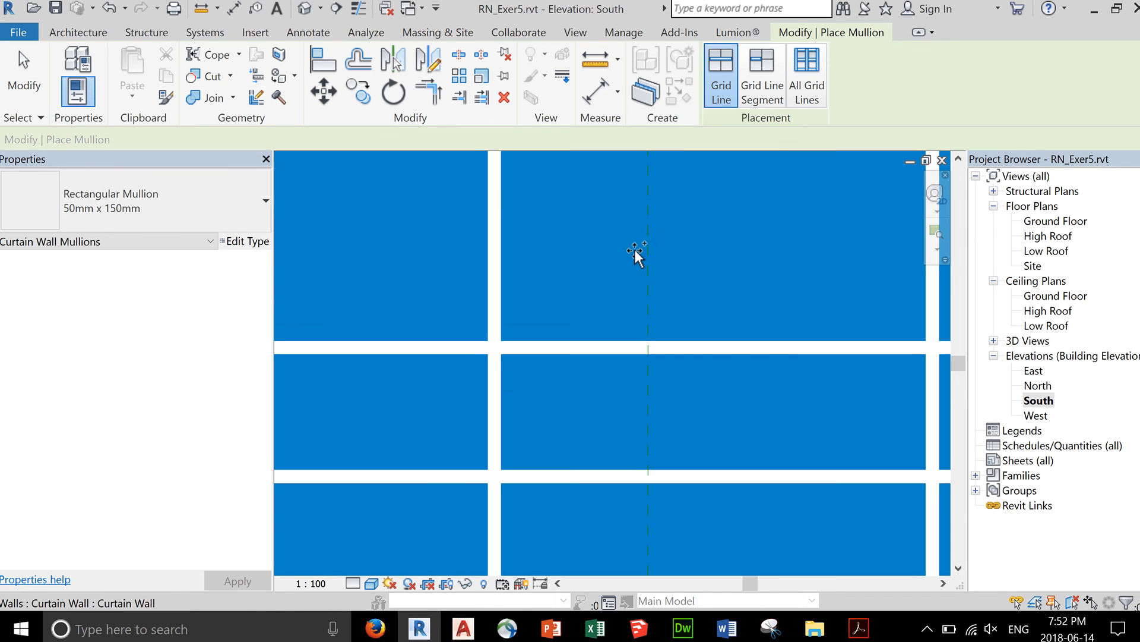
{"action": "left_click", "coordinate": [637, 253]}
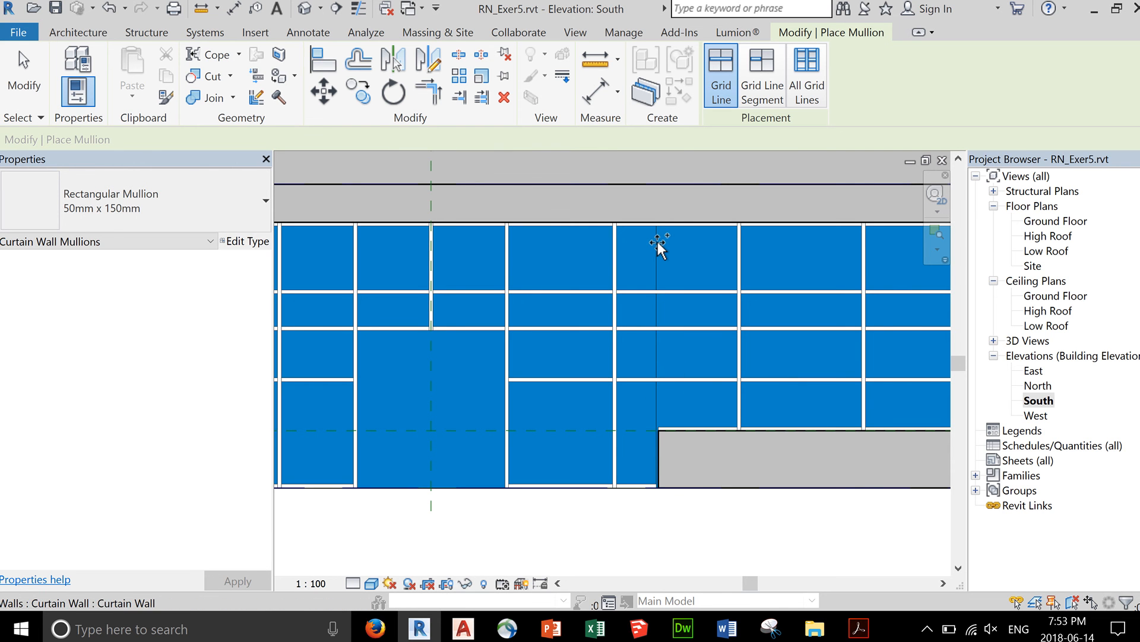
{"action": "mouse_move", "coordinate": [685, 284]}
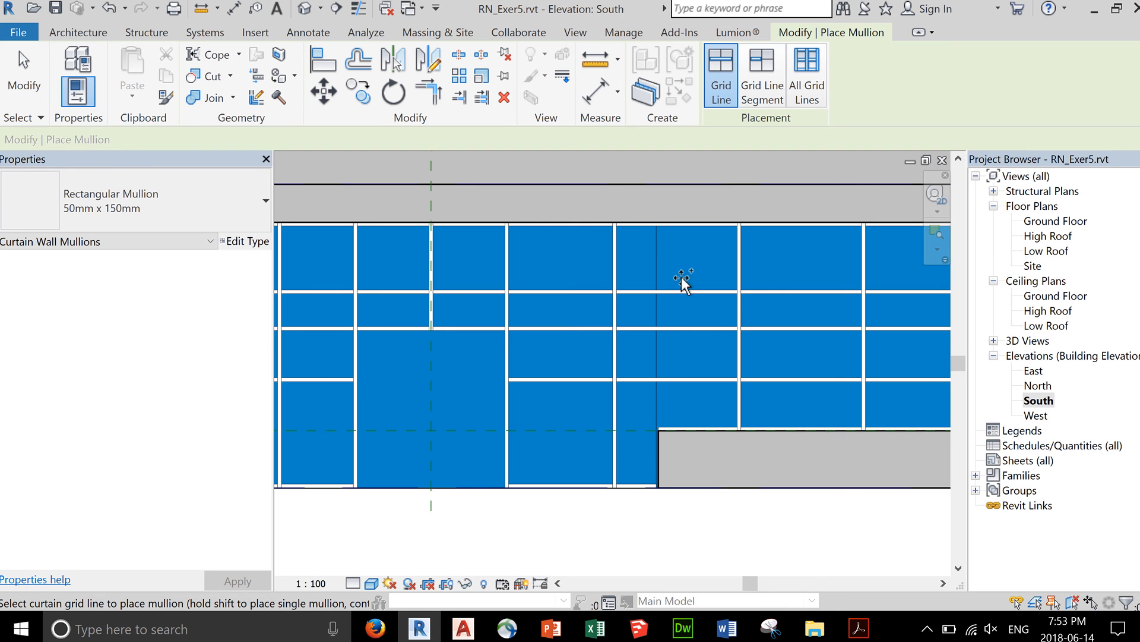
{"action": "mouse_move", "coordinate": [761, 74]}
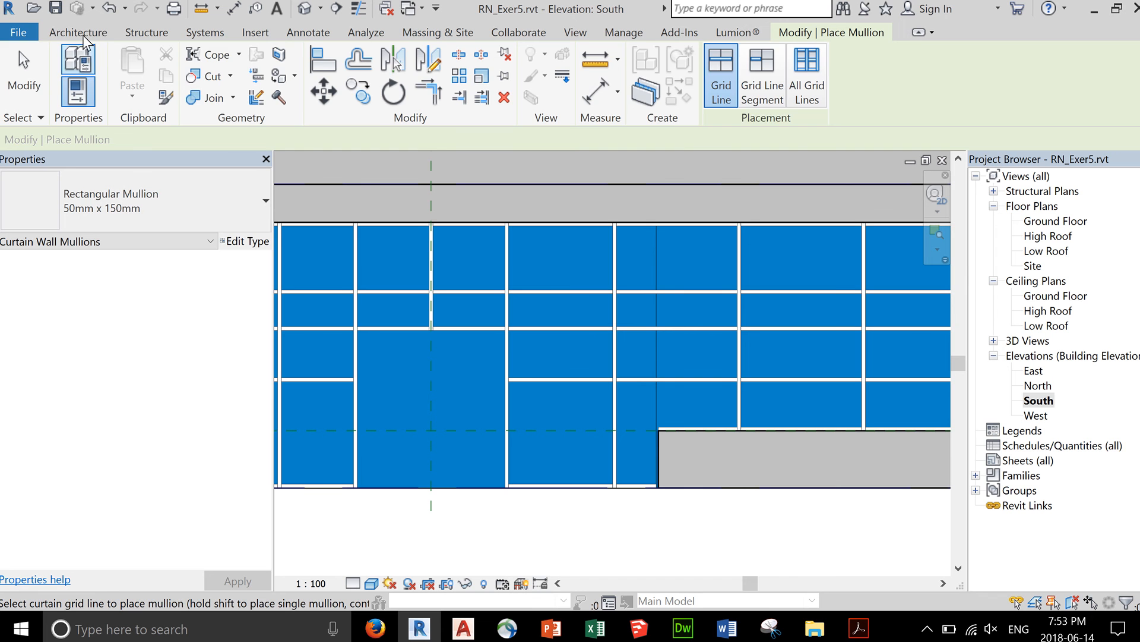
{"action": "left_click", "coordinate": [78, 32]}
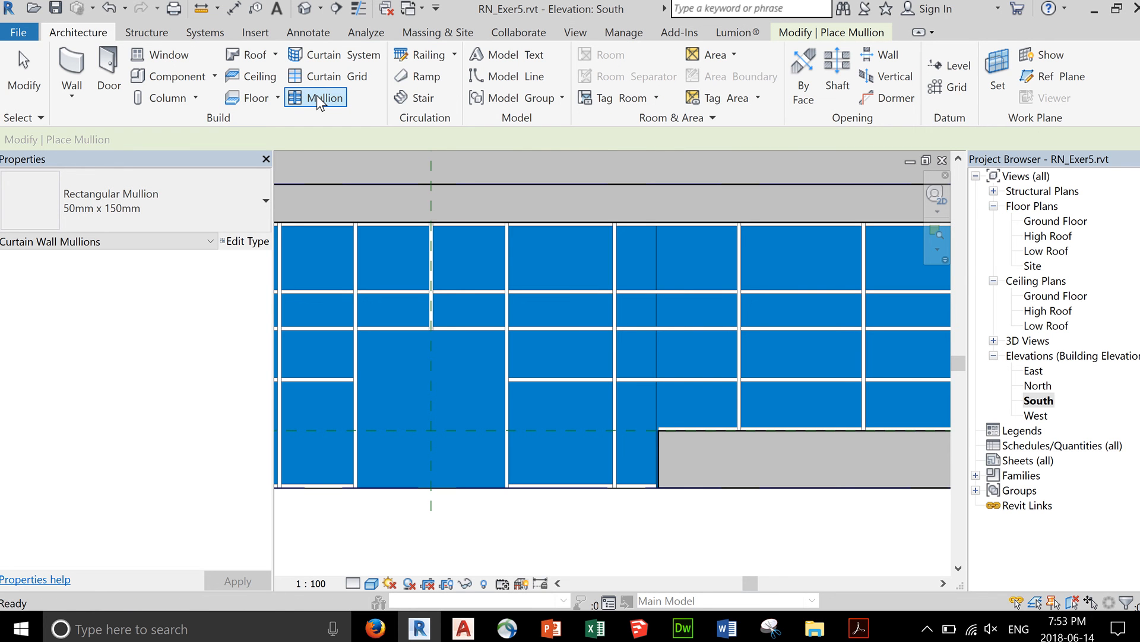
- Place a 50 × 150 mm rectangular mullion along the shifted vertical grid line
{"action": "left_click", "coordinate": [325, 98]}
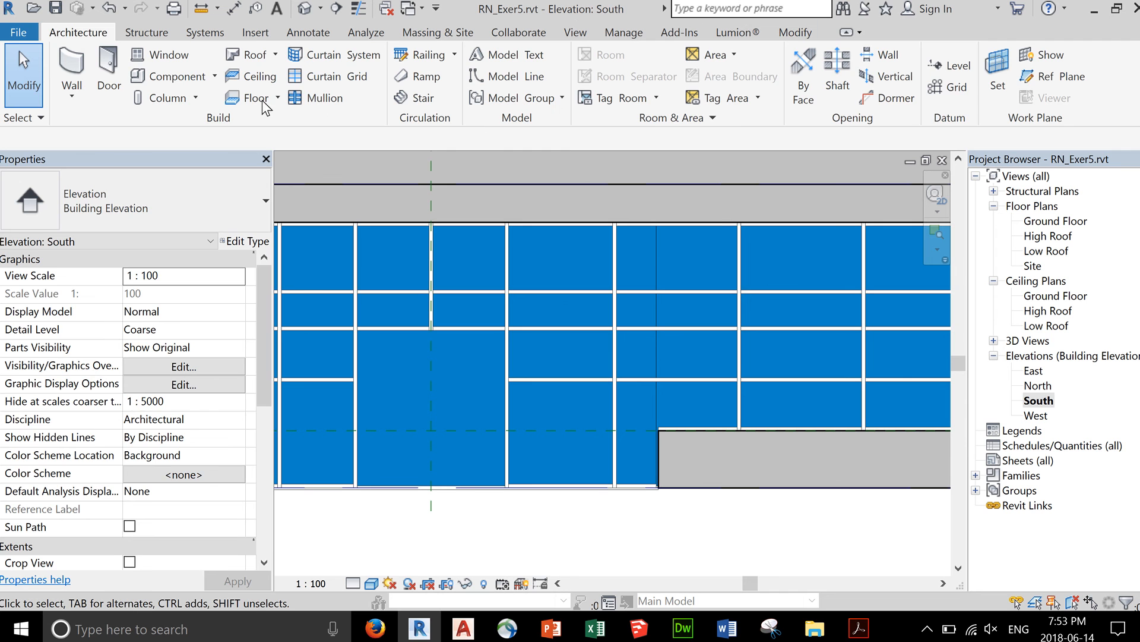
{"action": "left_click", "coordinate": [323, 98]}
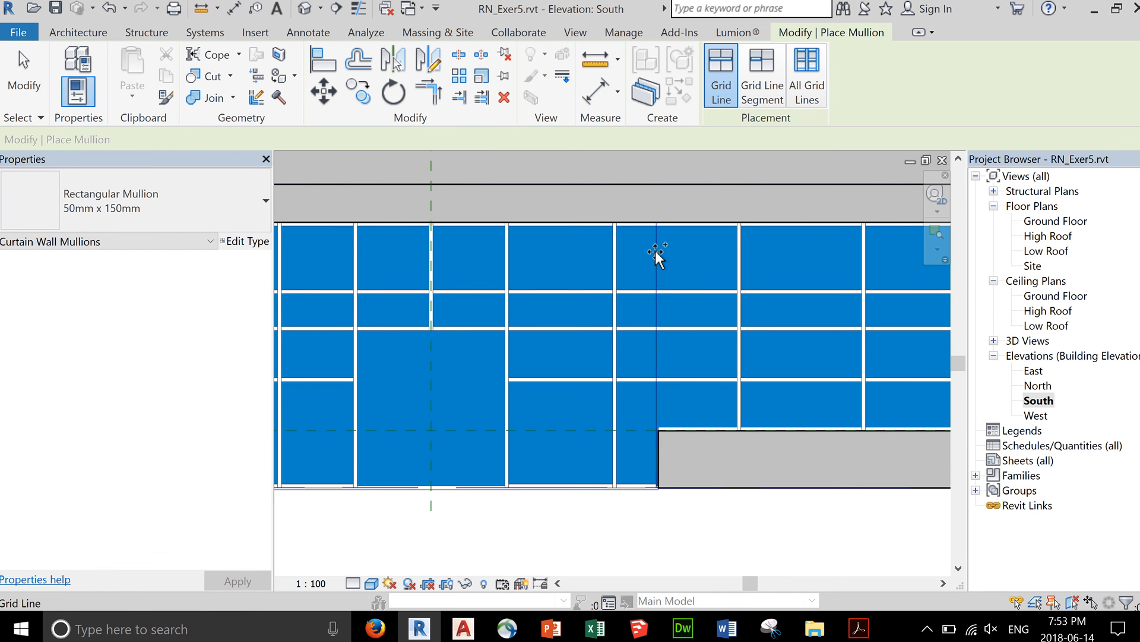
{"action": "left_click", "coordinate": [654, 251]}
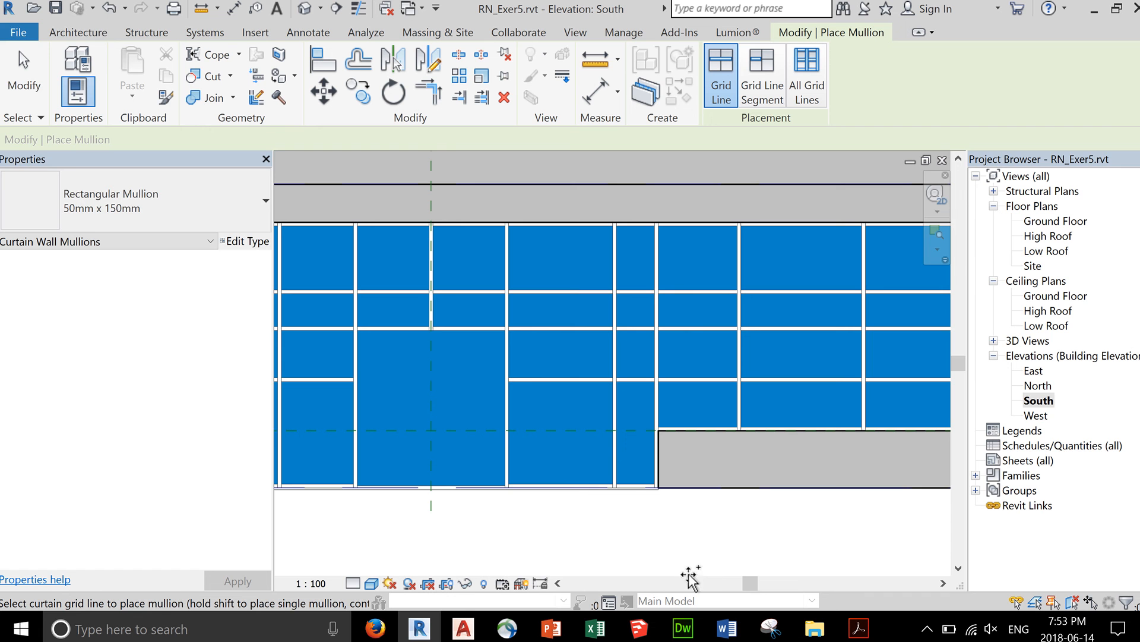
{"action": "mouse_move", "coordinate": [8, 90]}
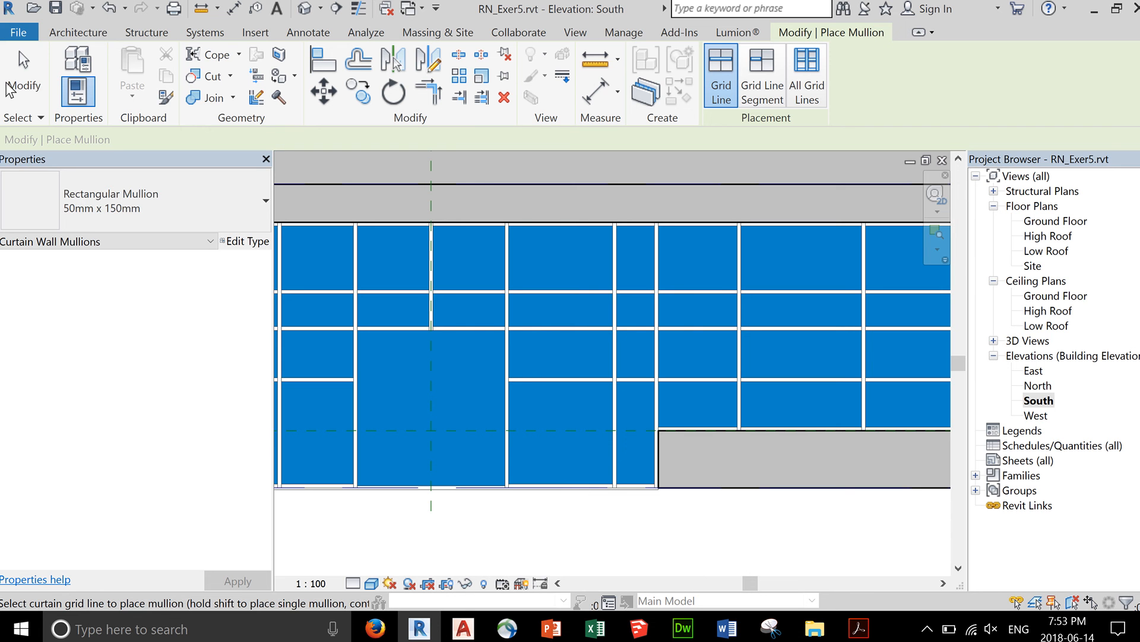
{"action": "mouse_move", "coordinate": [118, 170]}
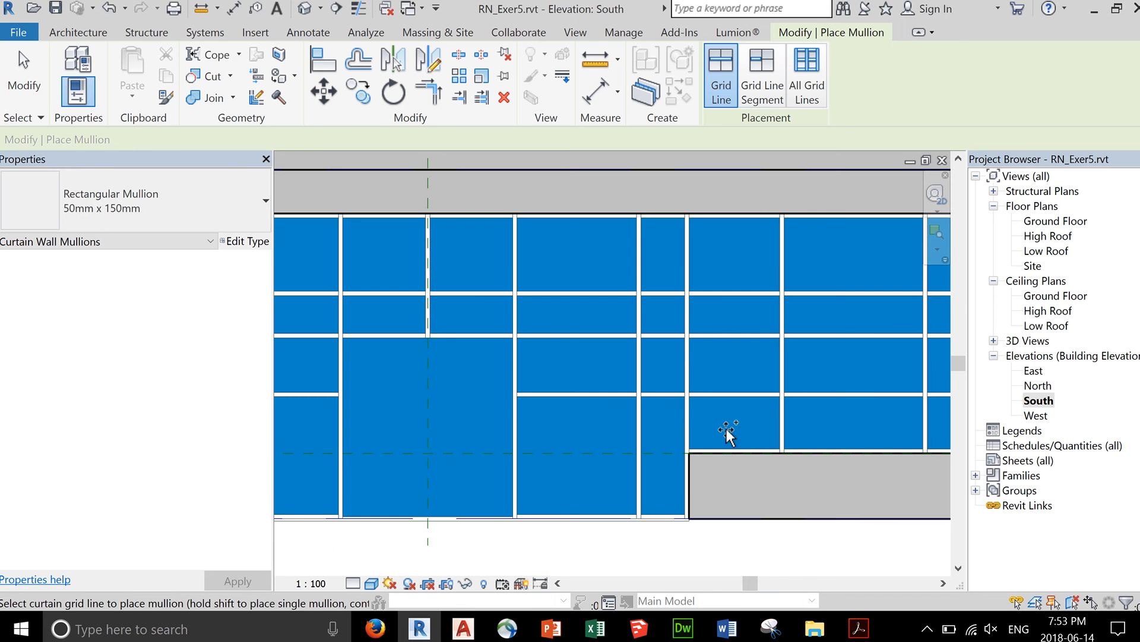
{"action": "mouse_move", "coordinate": [691, 408]}
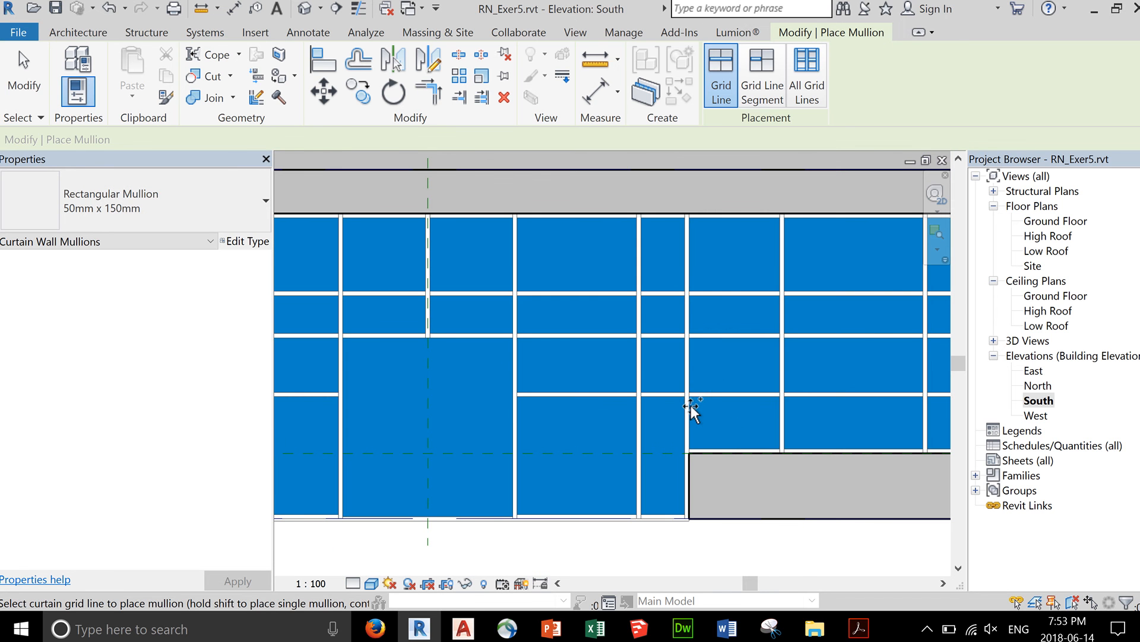
{"action": "mouse_move", "coordinate": [575, 579]}
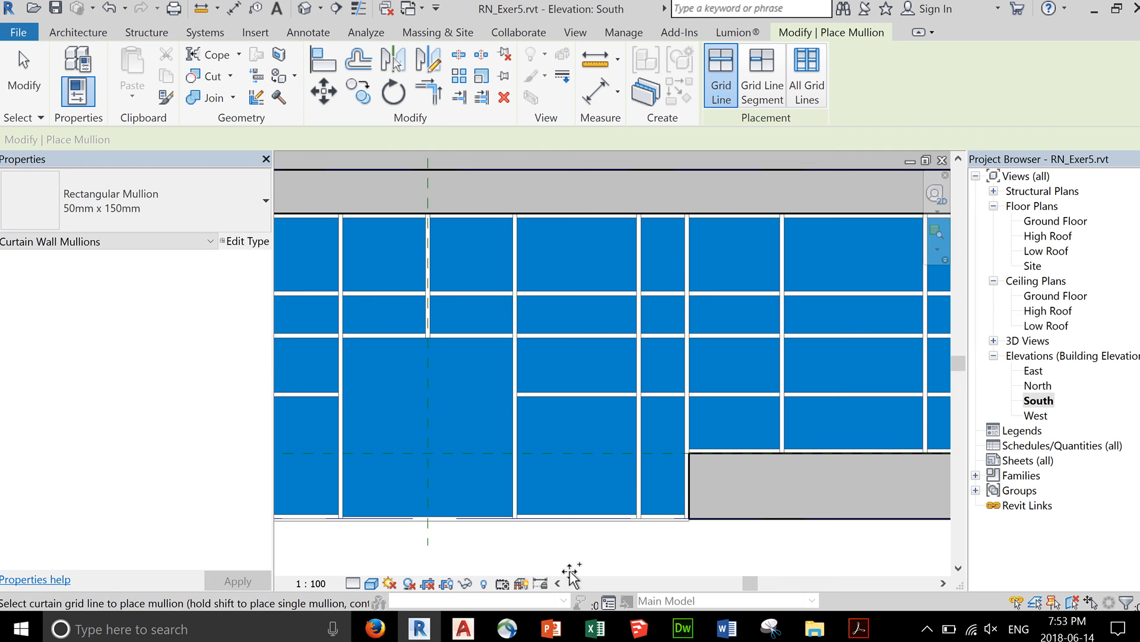
{"action": "mouse_move", "coordinate": [556, 560]}
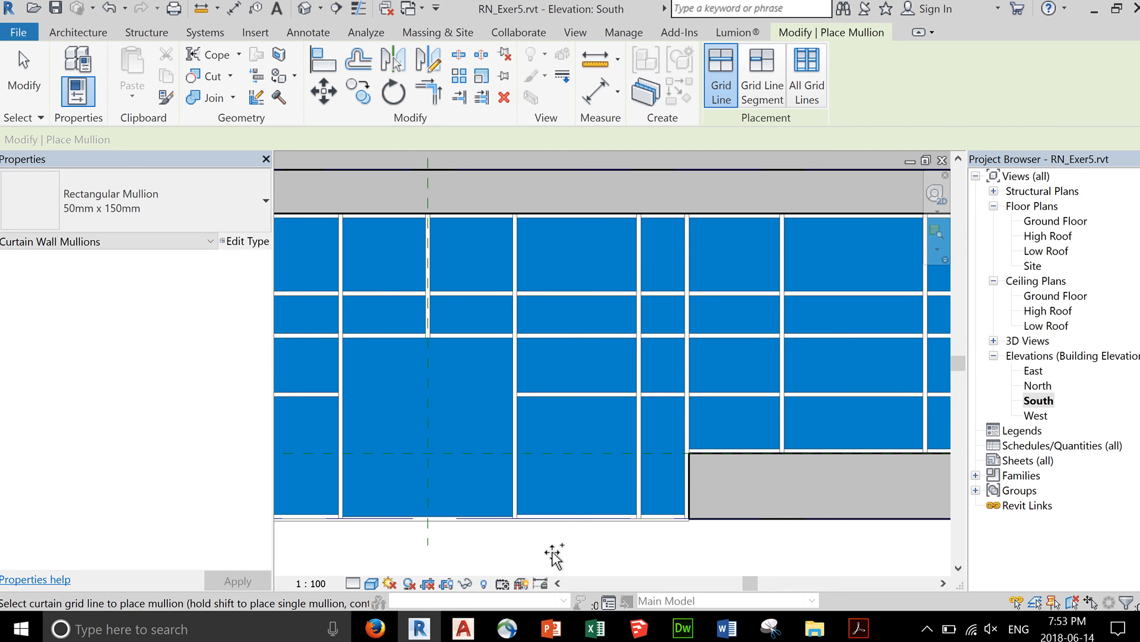